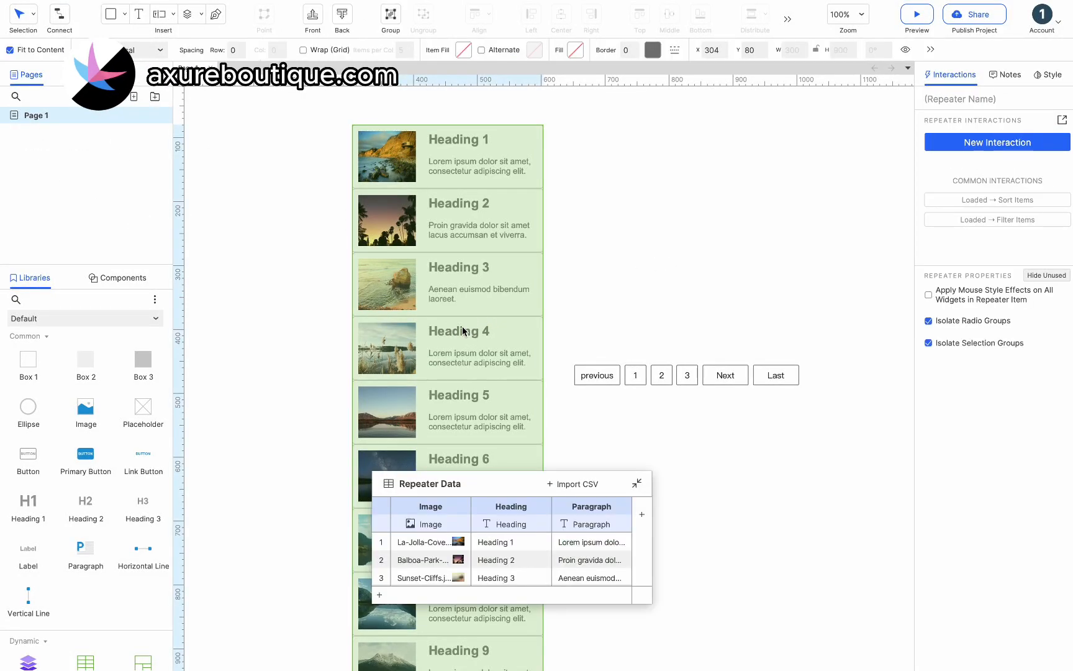
Set the repeater's layout to Horizontal, briefly try Wrap (Grid), then turn Wrap back off.
click(1047, 75)
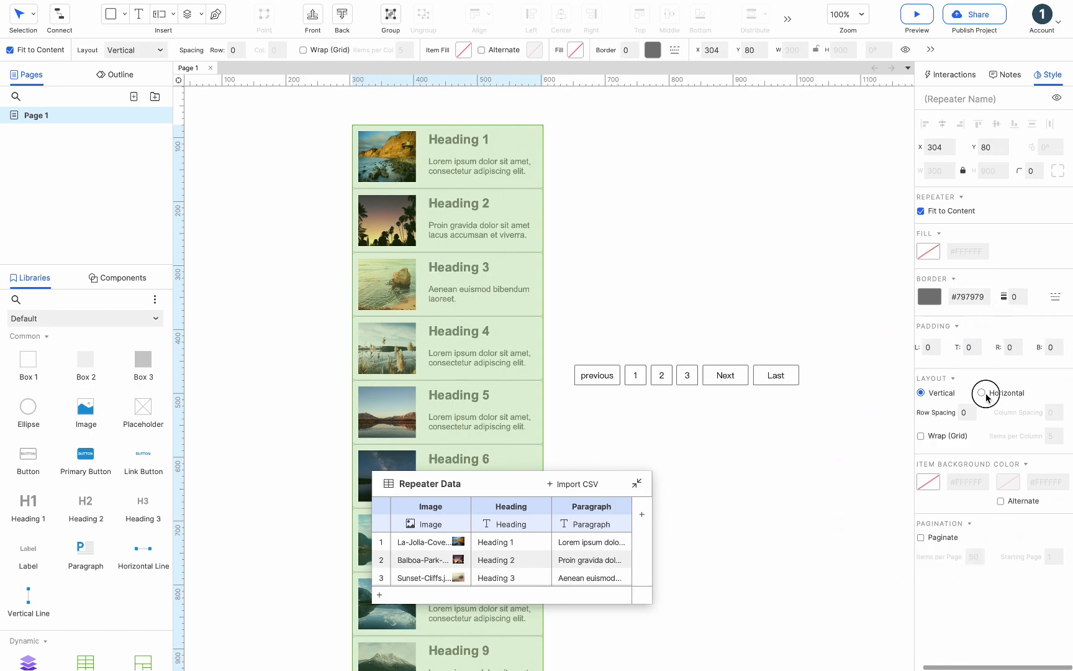
click(988, 391)
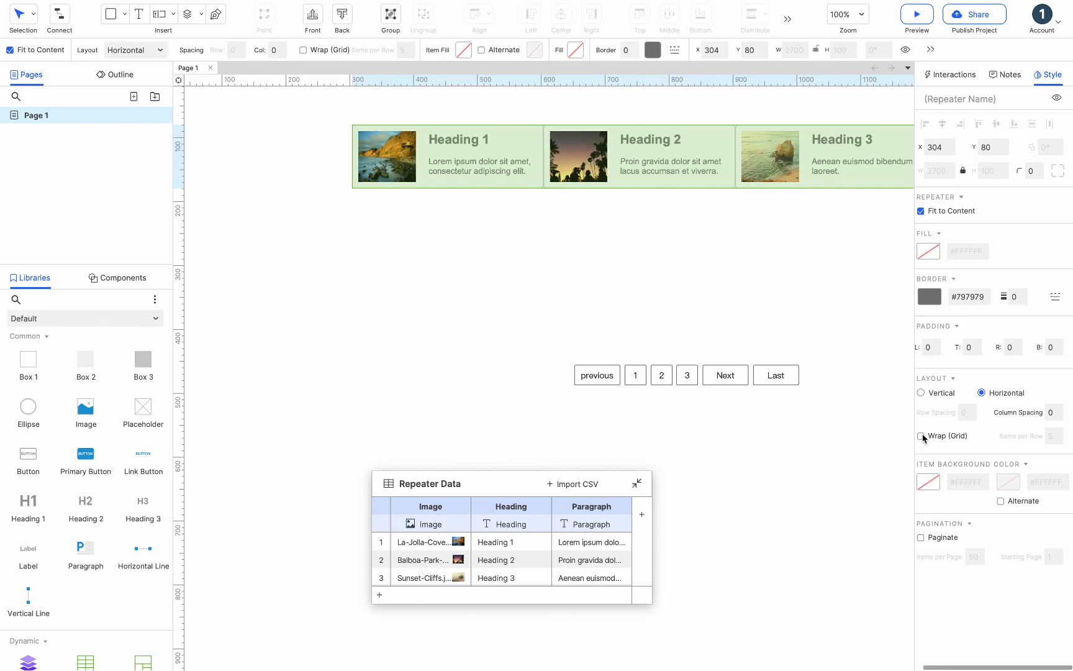
click(921, 436)
text(3)
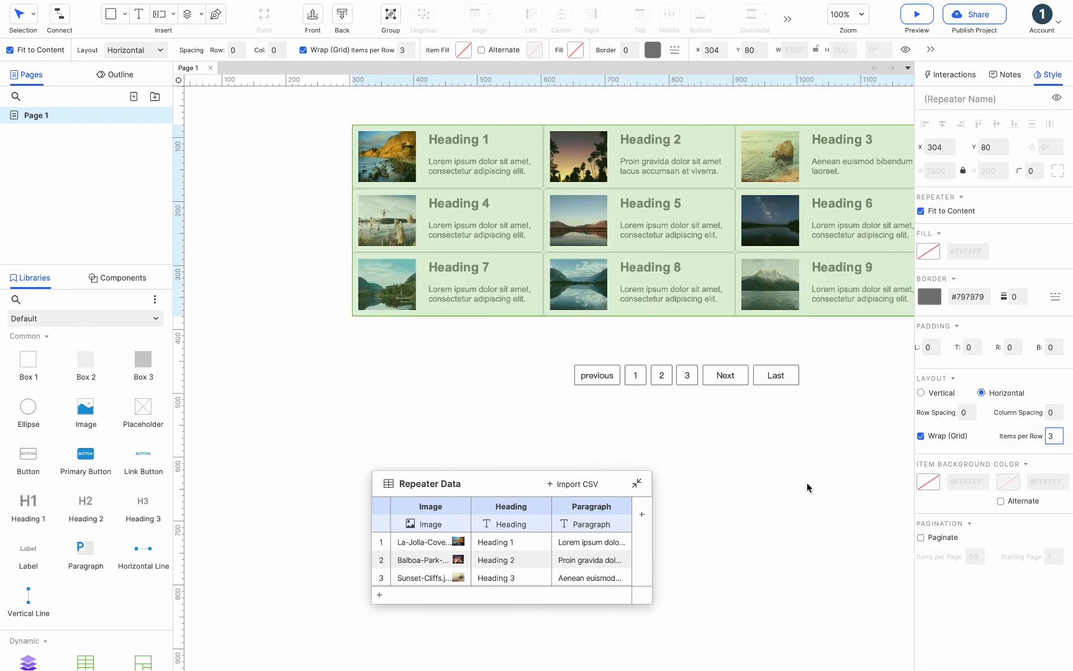
click(921, 436)
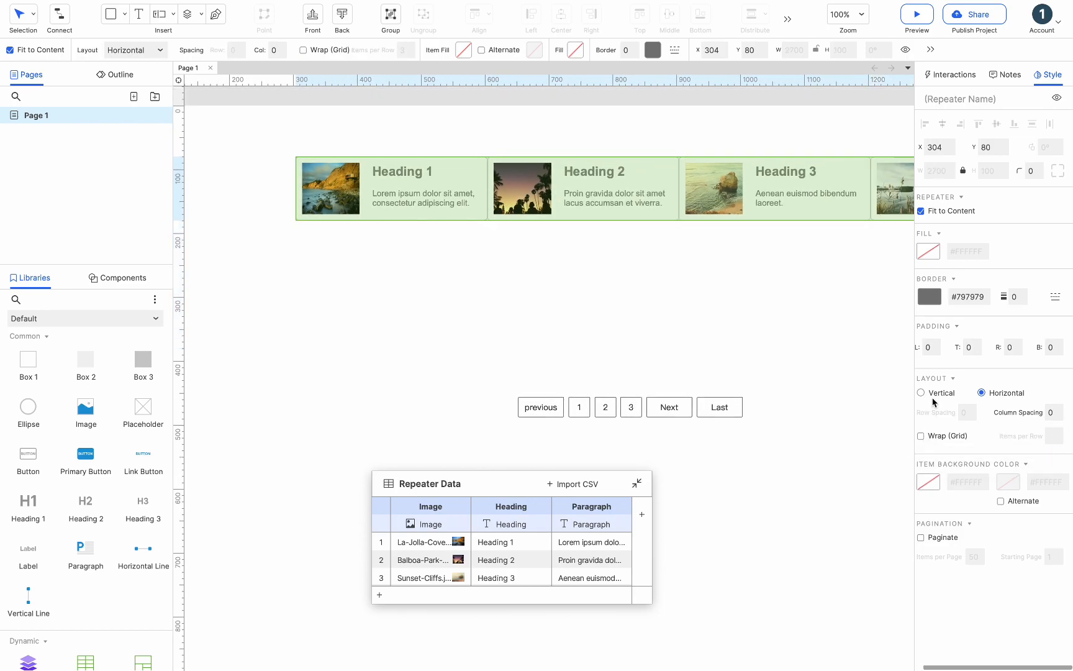
Switch the repeater's layout back to Vertical.
click(921, 392)
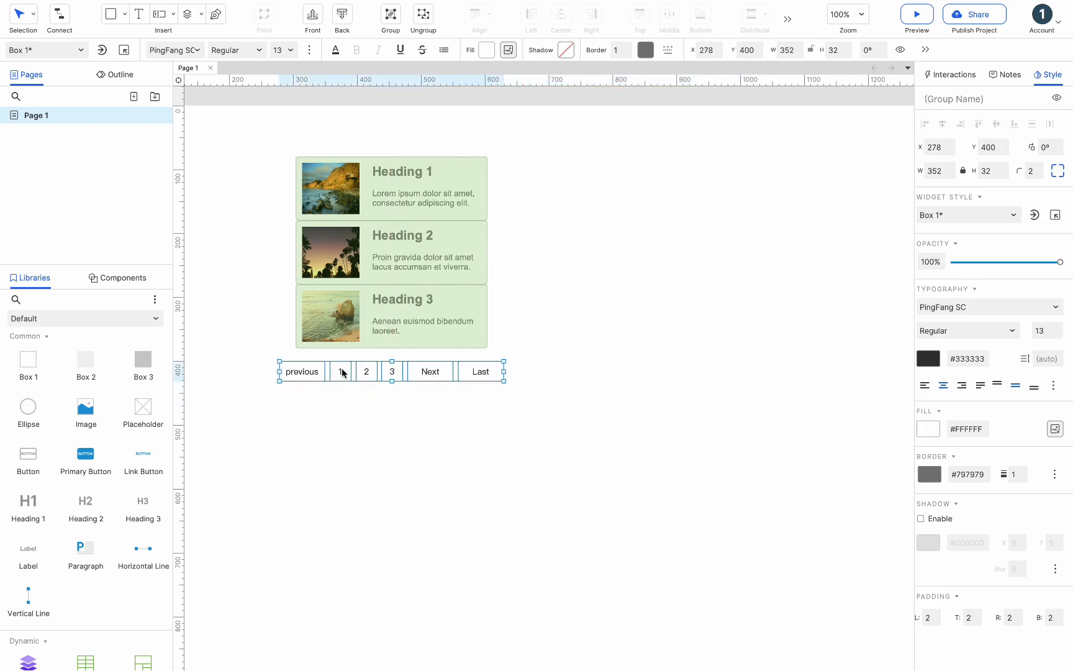
Give button 1 a Click or Tap interaction setting the Repeater's current page to 1.
click(341, 371)
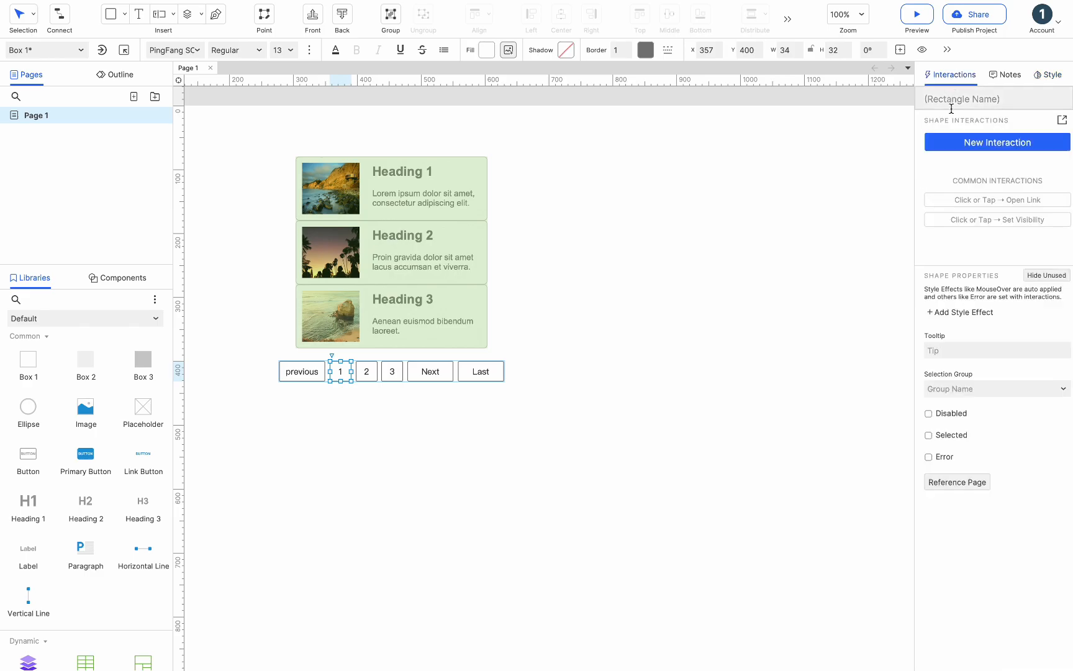
click(995, 142)
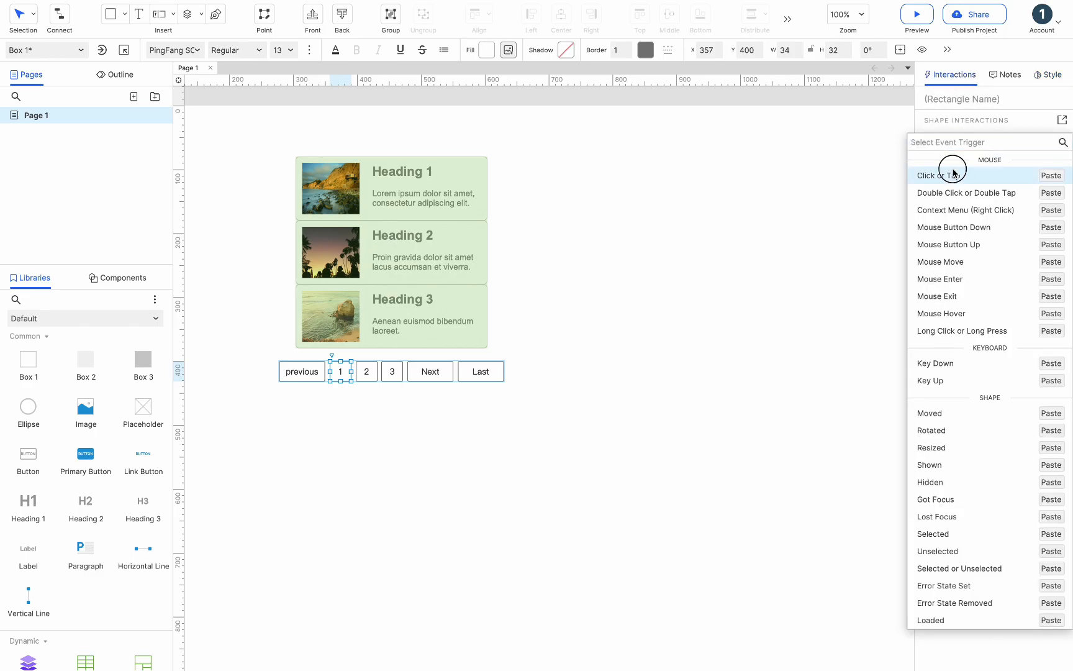
click(941, 175)
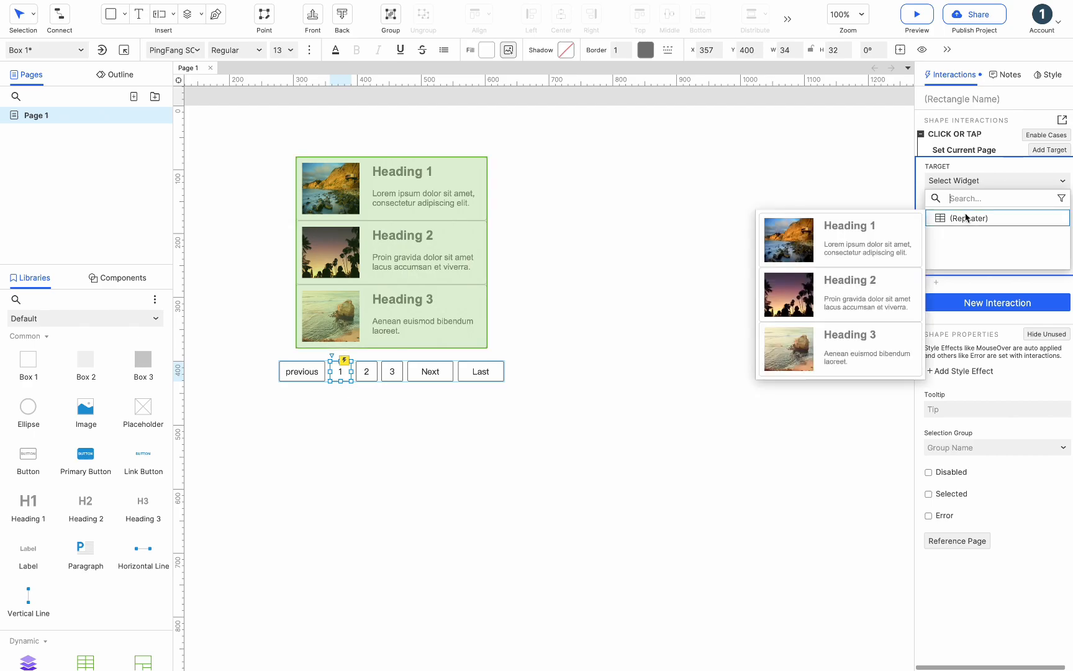
click(970, 218)
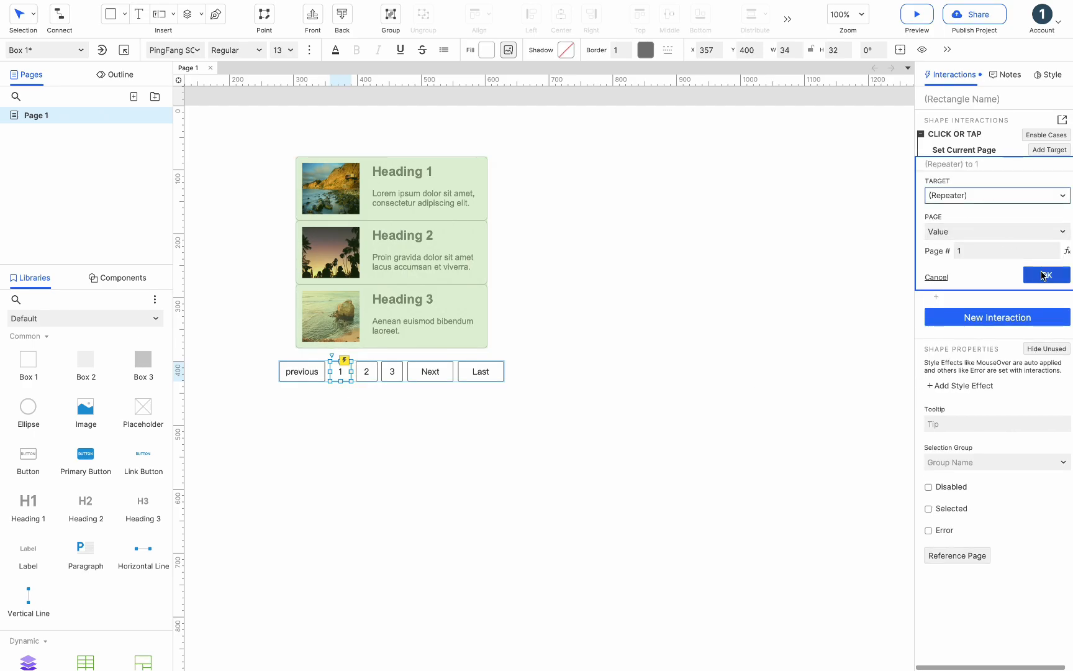
click(1046, 274)
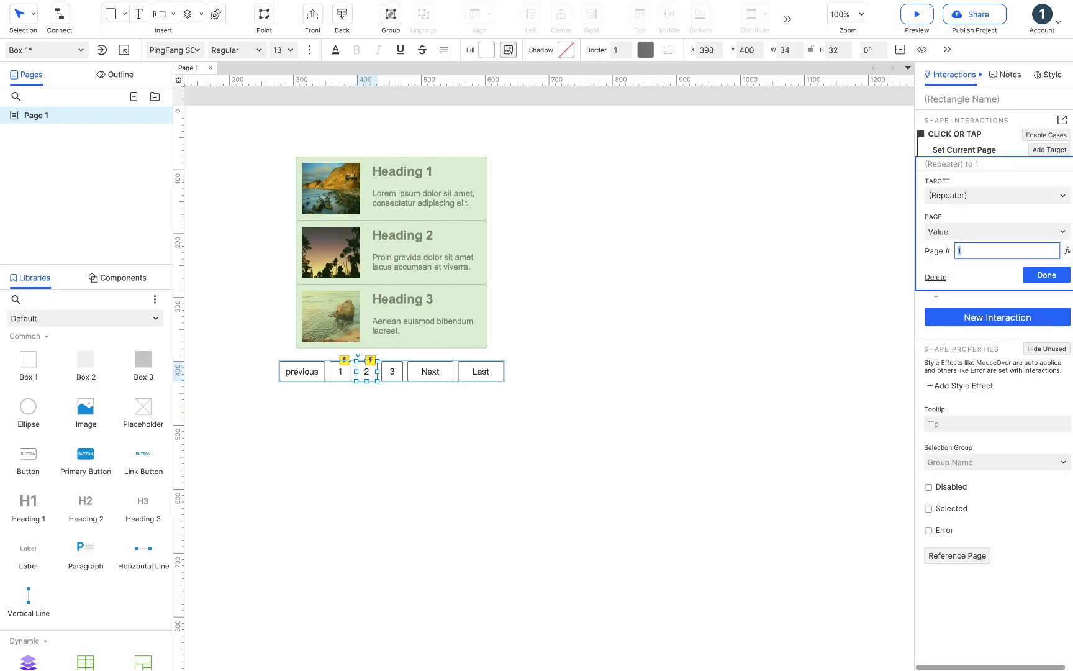
Add Set Current Page actions to buttons 3, previous and Next, then preview showing page 3.
click(1045, 274)
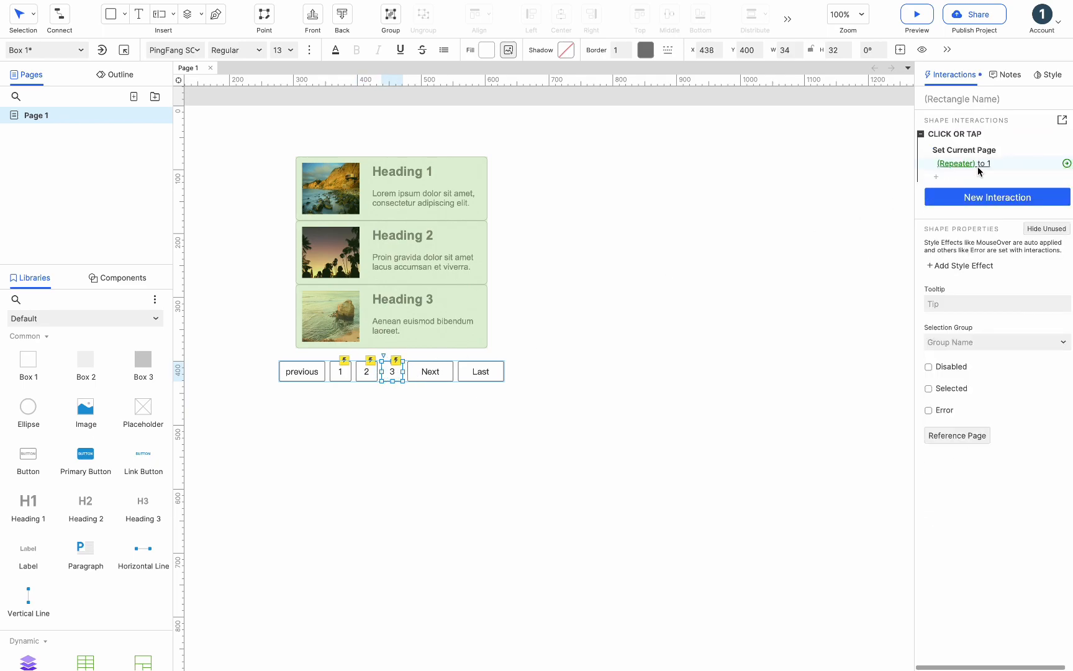
click(966, 162)
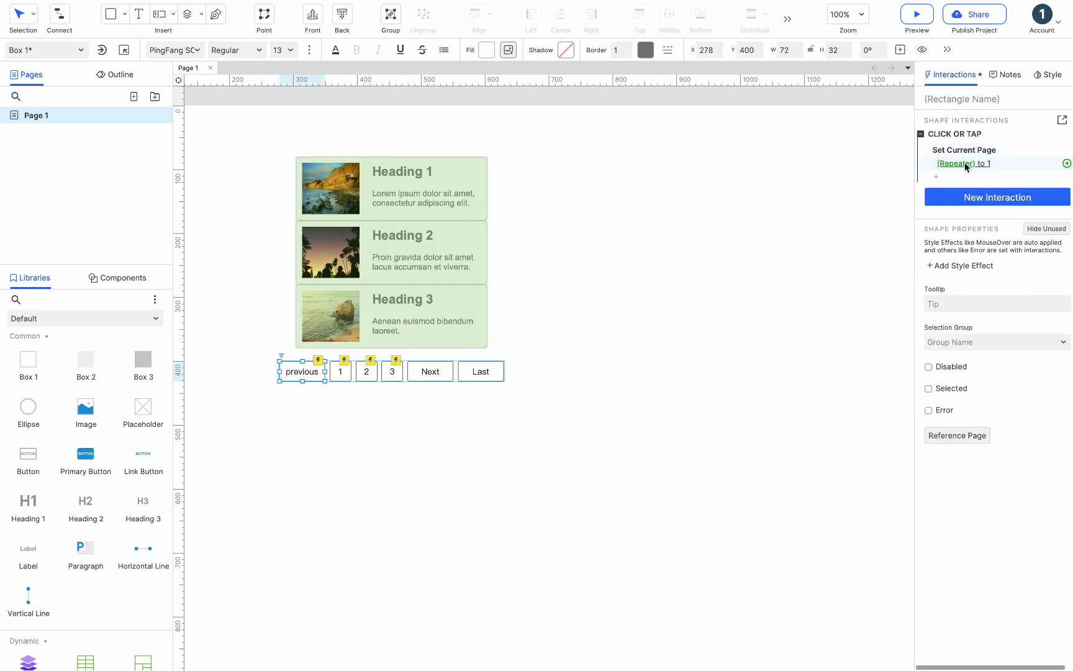
click(964, 163)
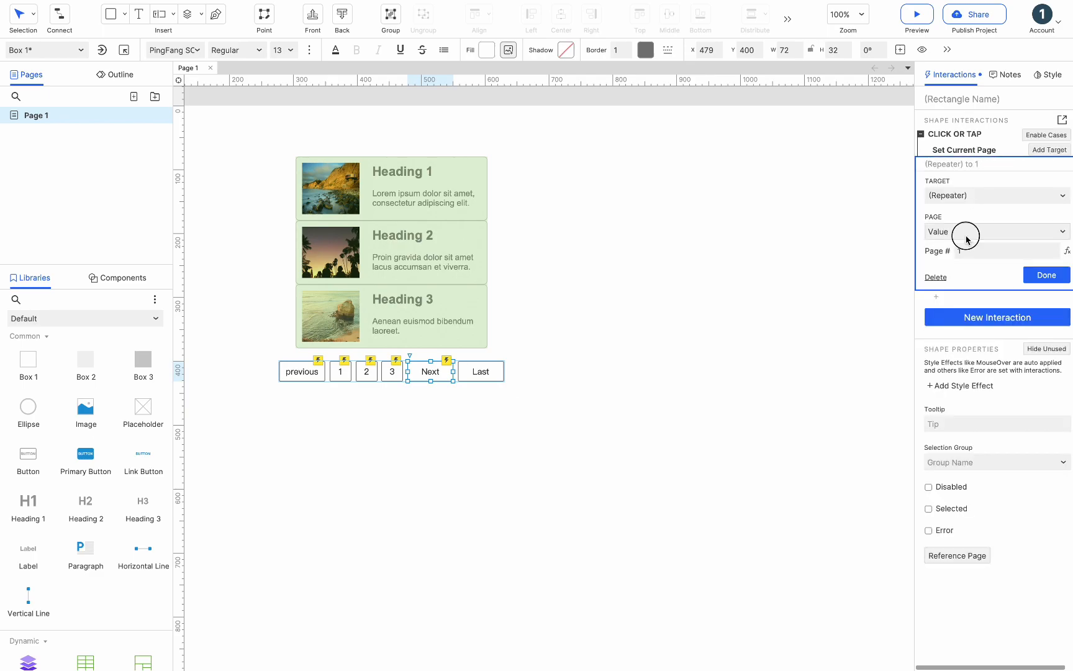
click(1046, 274)
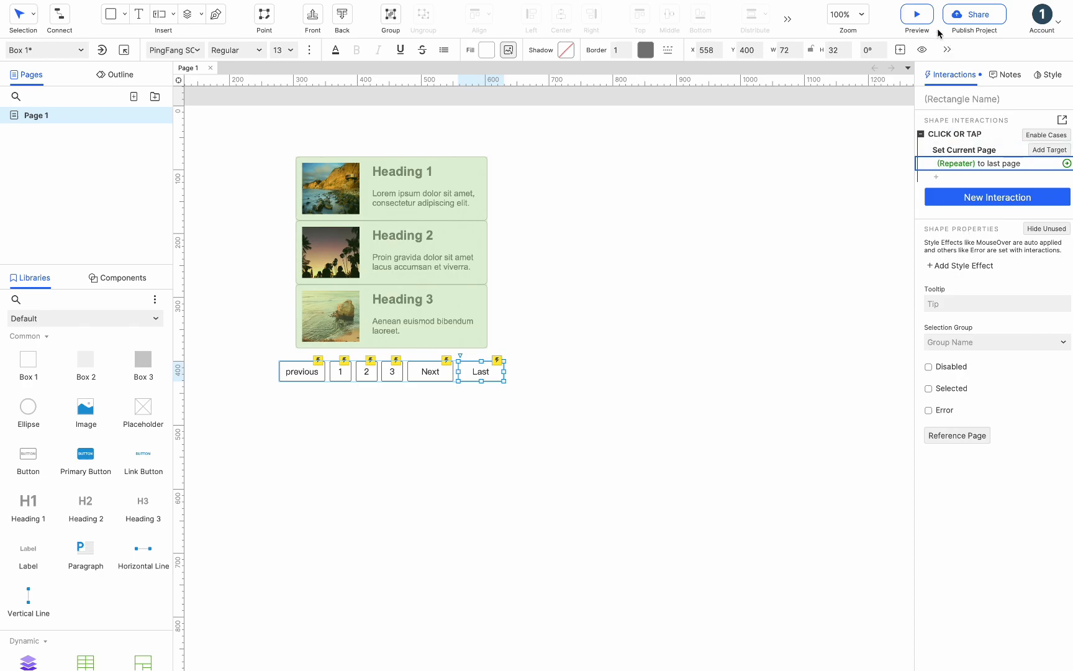
click(917, 14)
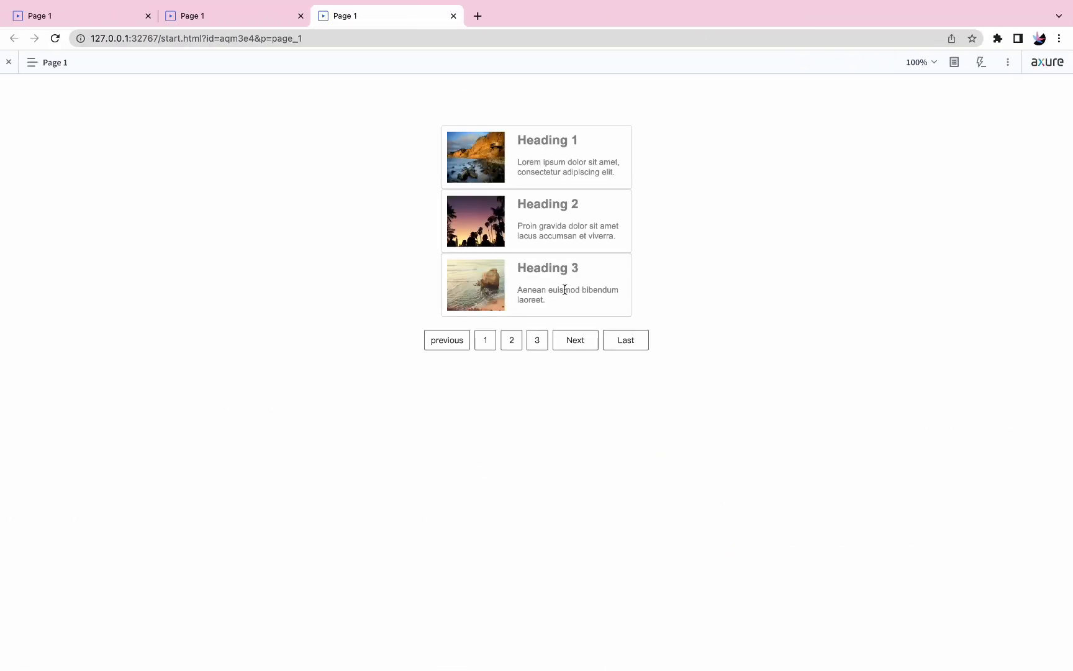
click(537, 341)
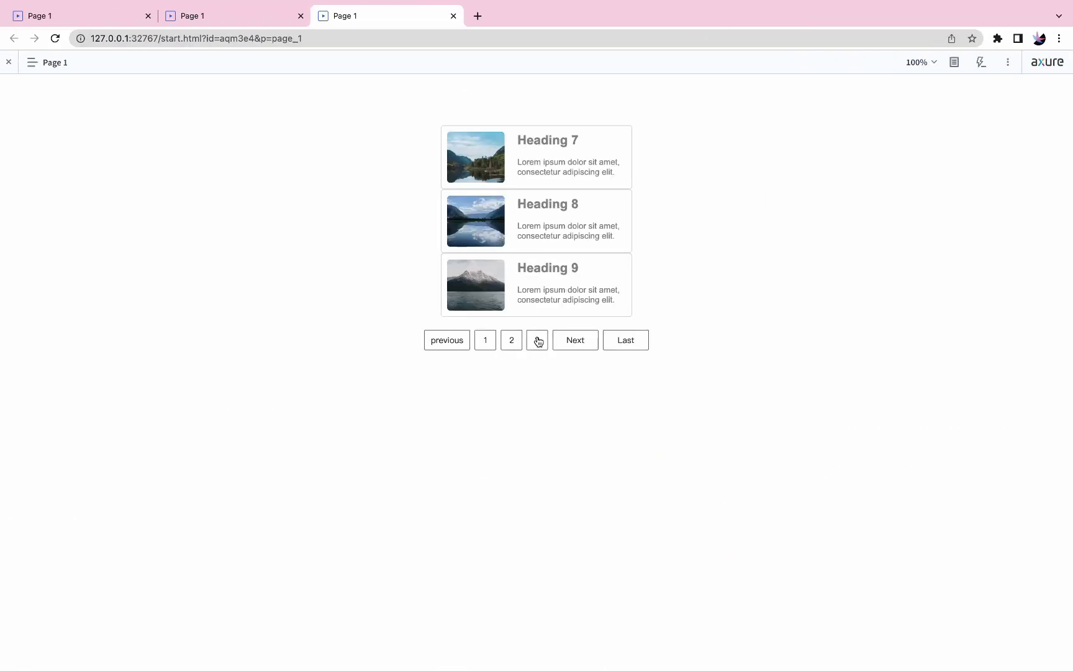